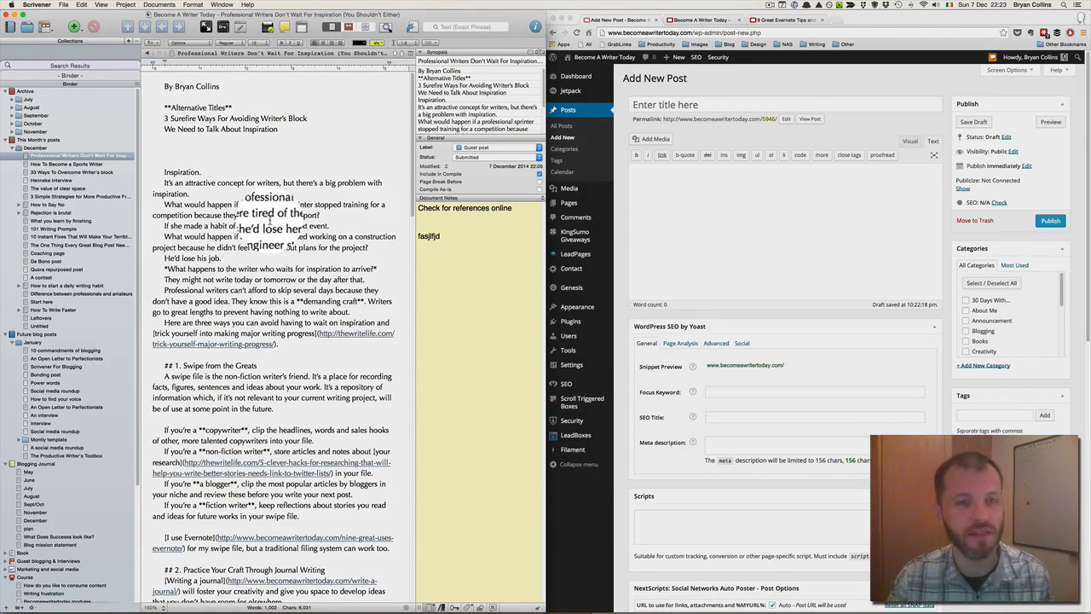
Select all of the blog post draft text in the Scrivener editor with Cmd+A.
key("cmd+a")
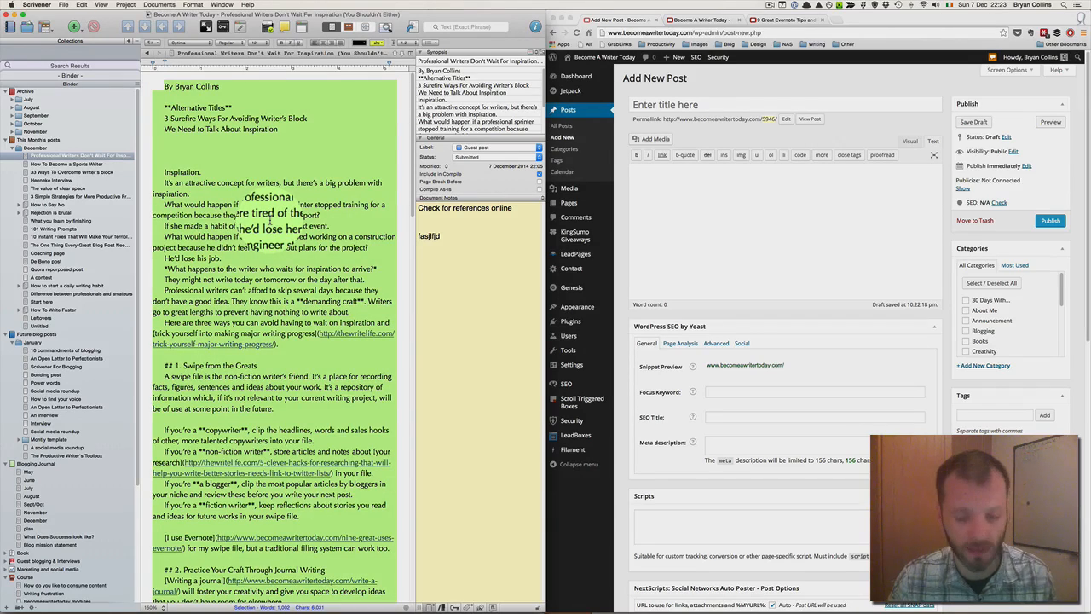
left_click(690, 181)
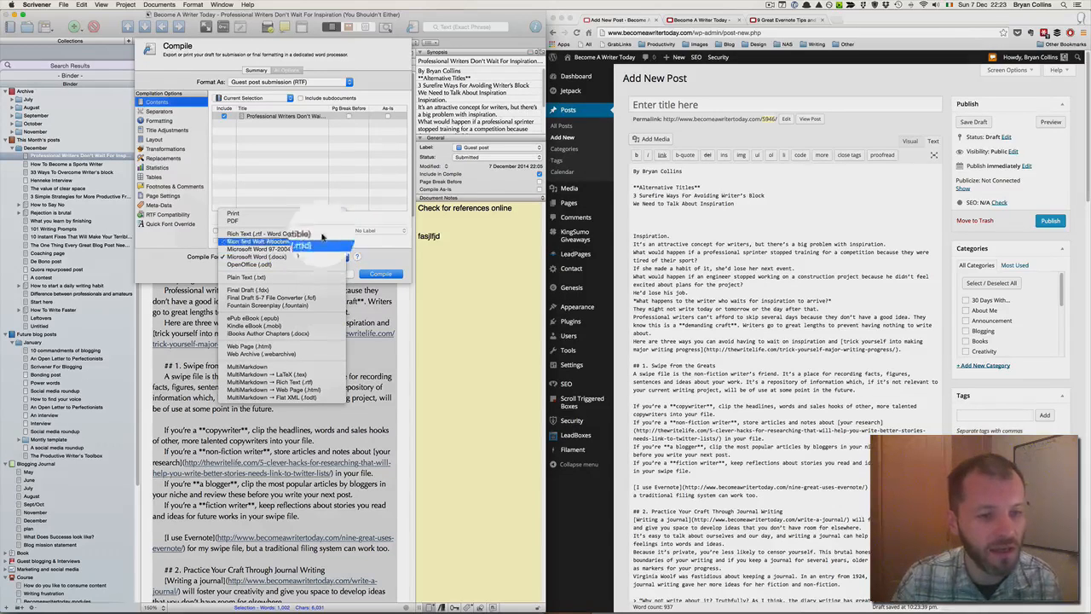
mouse_move(264, 249)
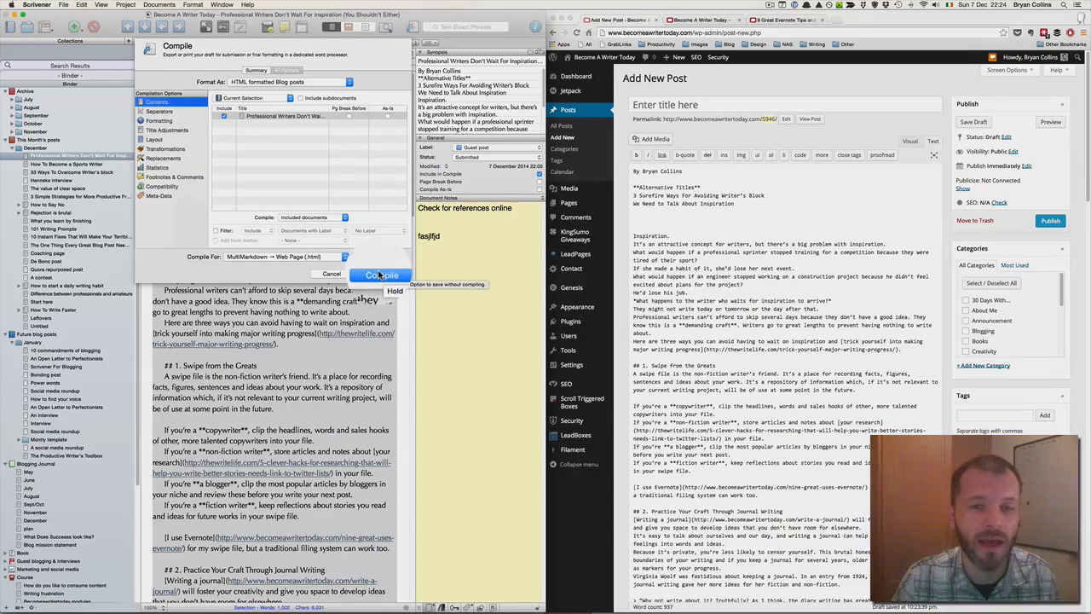
left_click(282, 82)
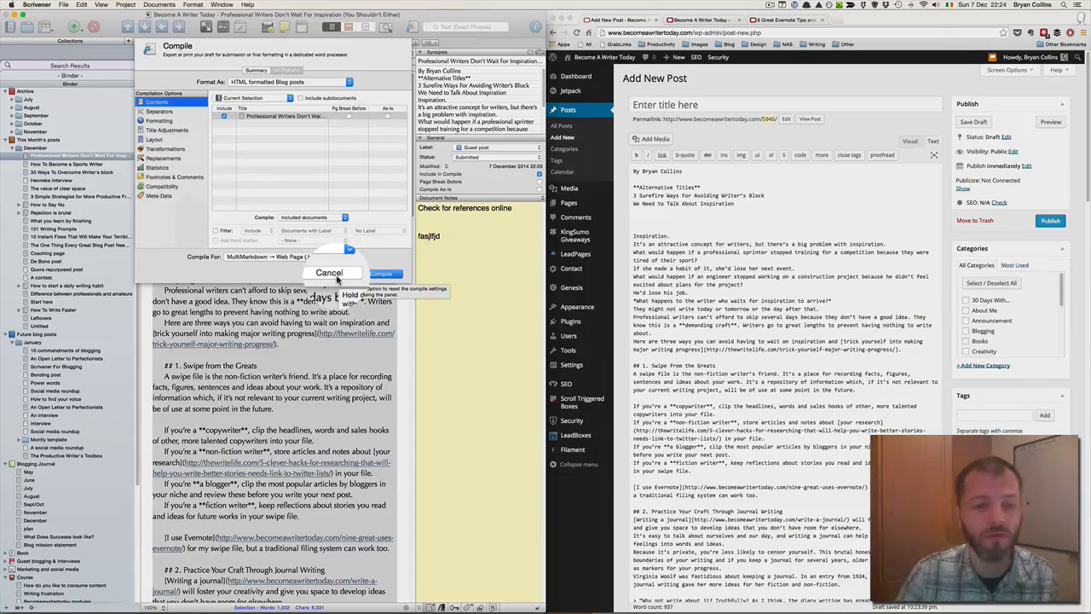
left_click(328, 273)
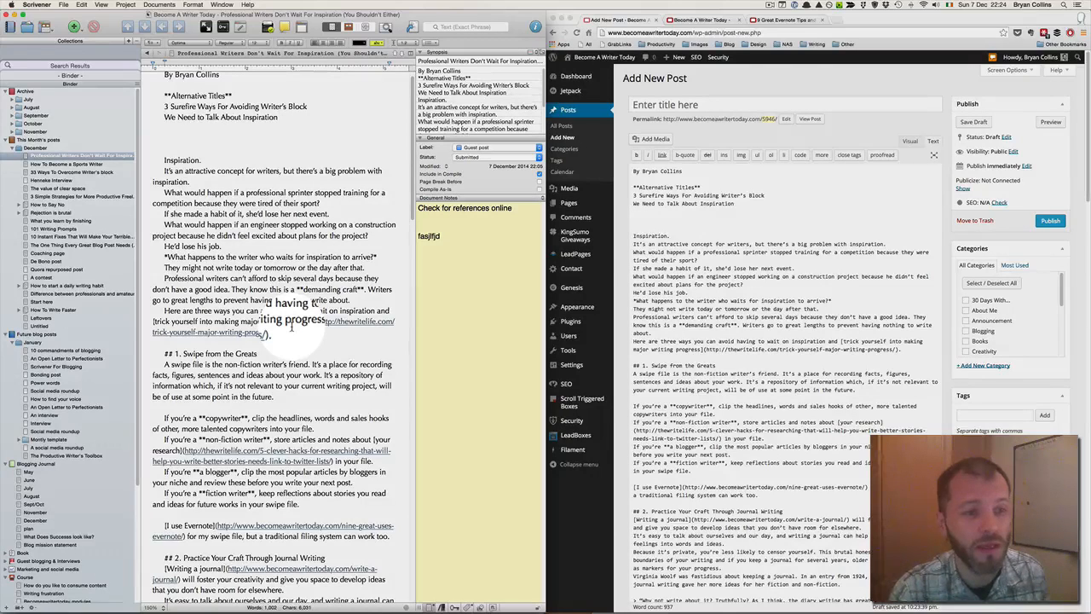
left_click(163, 150)
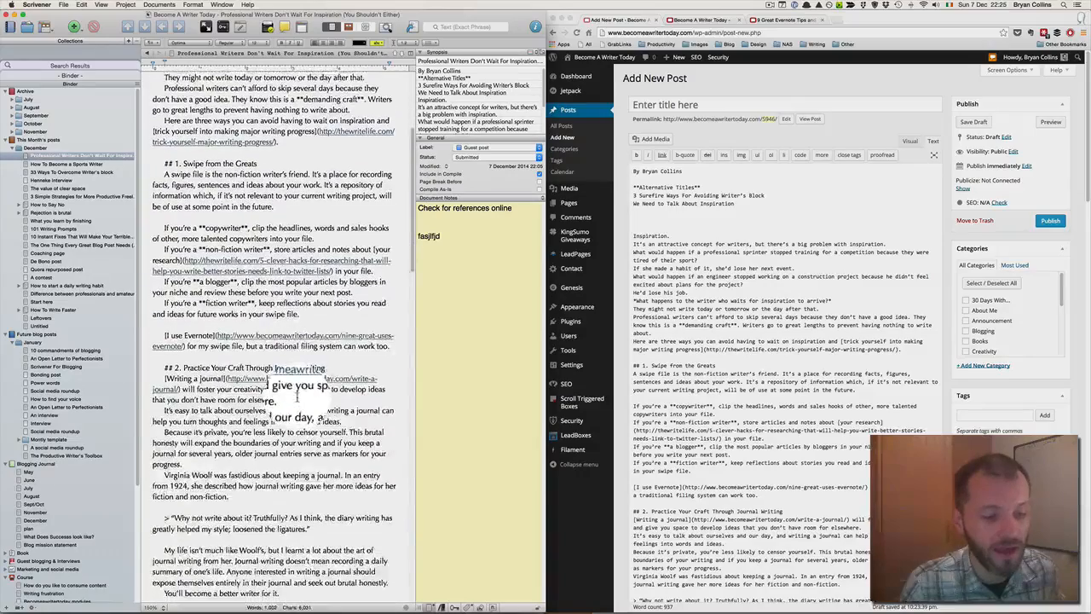
Scroll down through the Scrivener draft toward the sense-diary section.
scroll("down", 3)
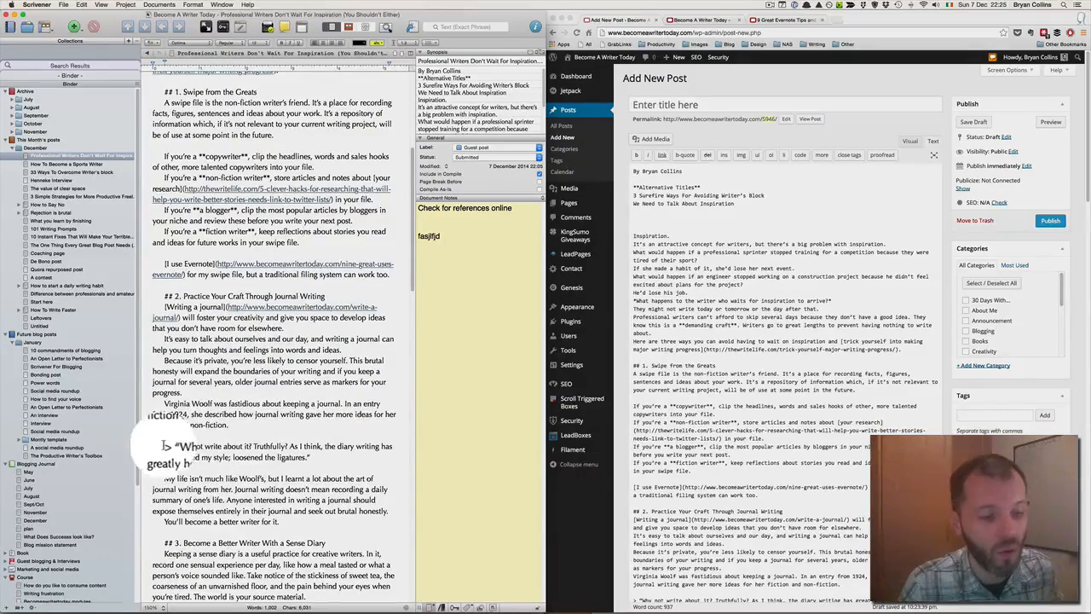
scroll("down", 3)
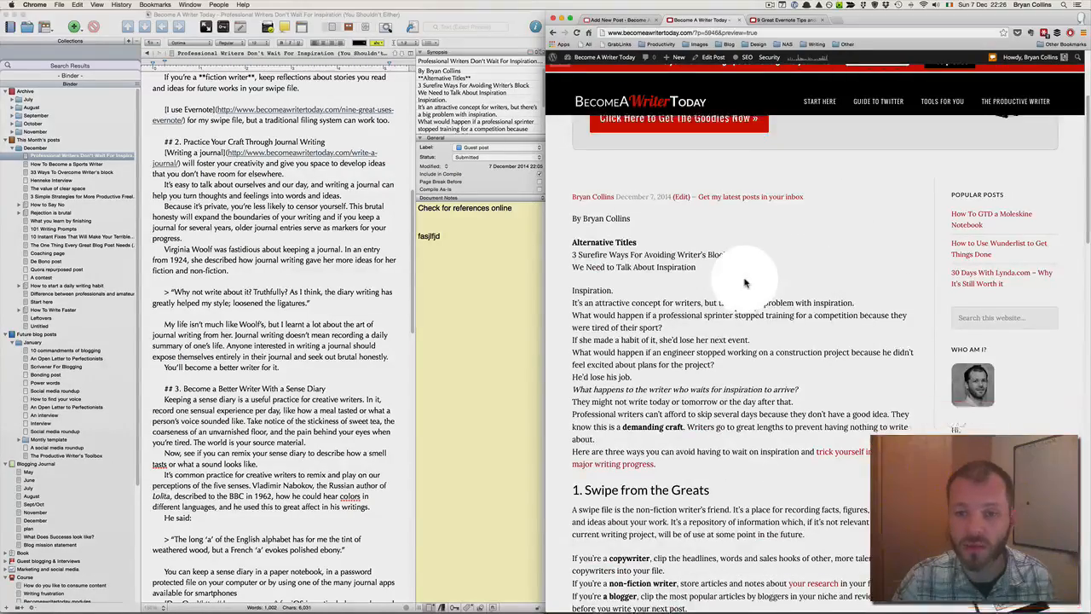
scroll("down", 3)
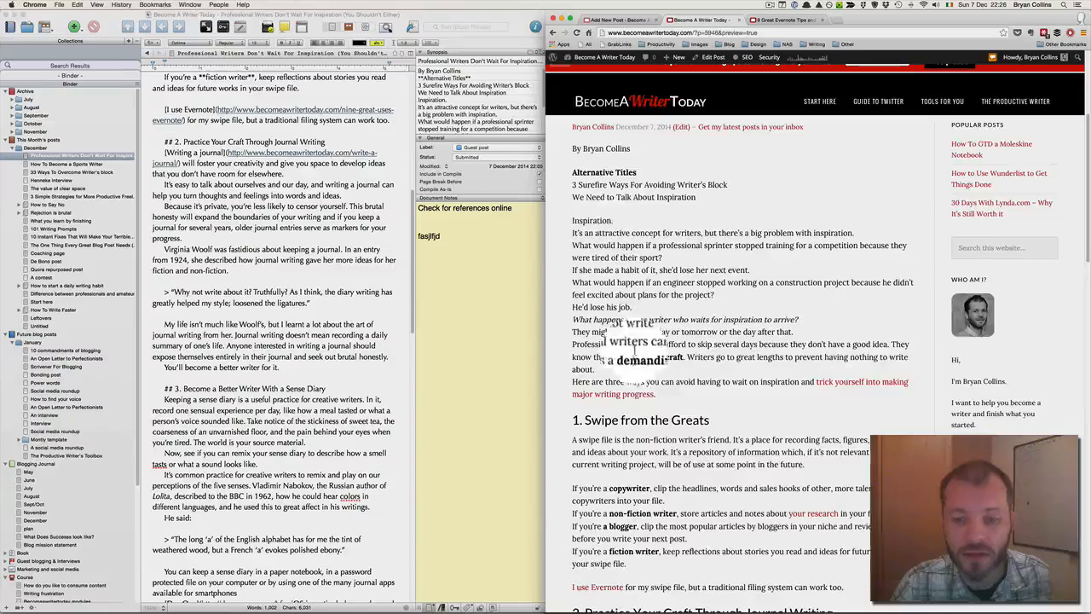
scroll("down", 3)
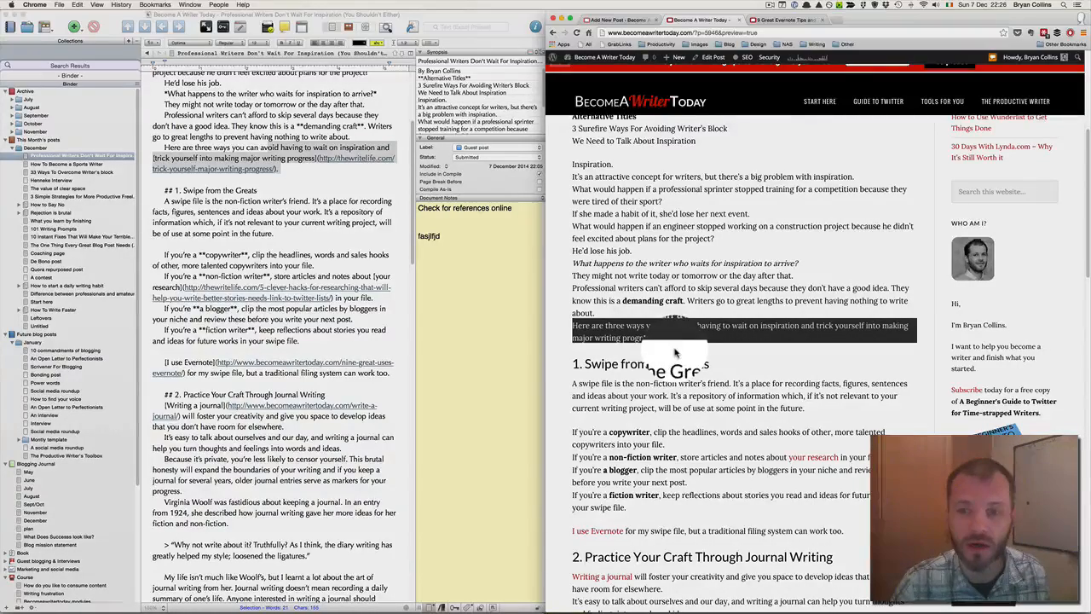
scroll("down", 3)
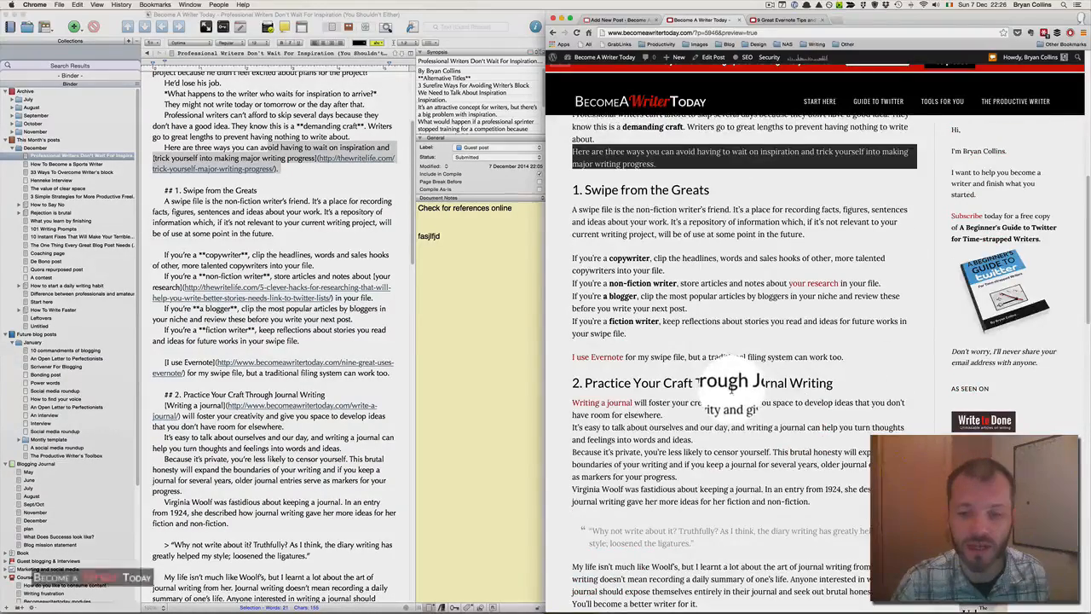
scroll("down", 3)
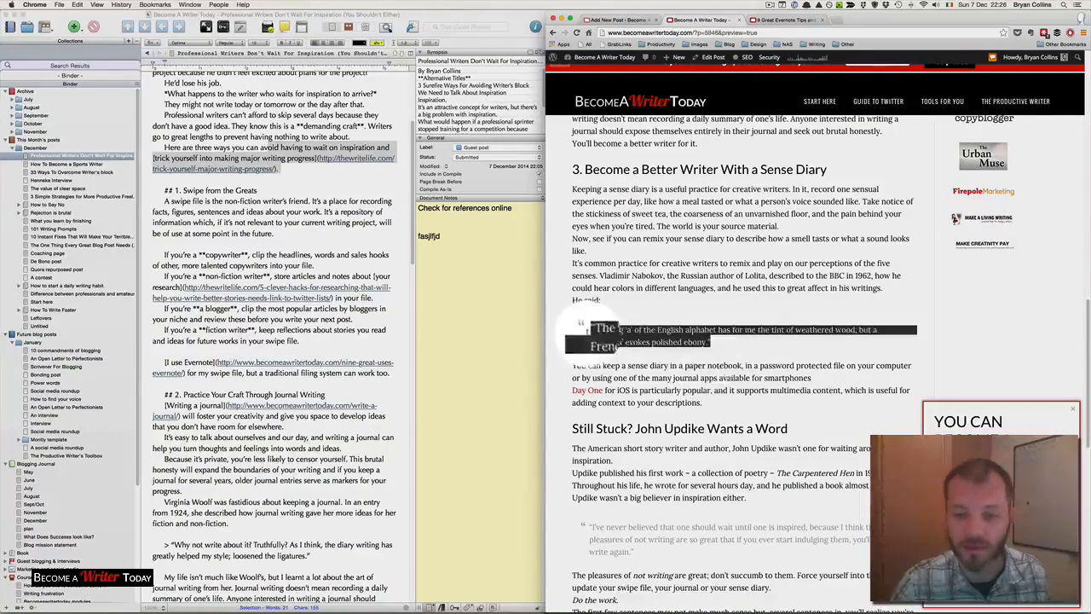
scroll("down", 3)
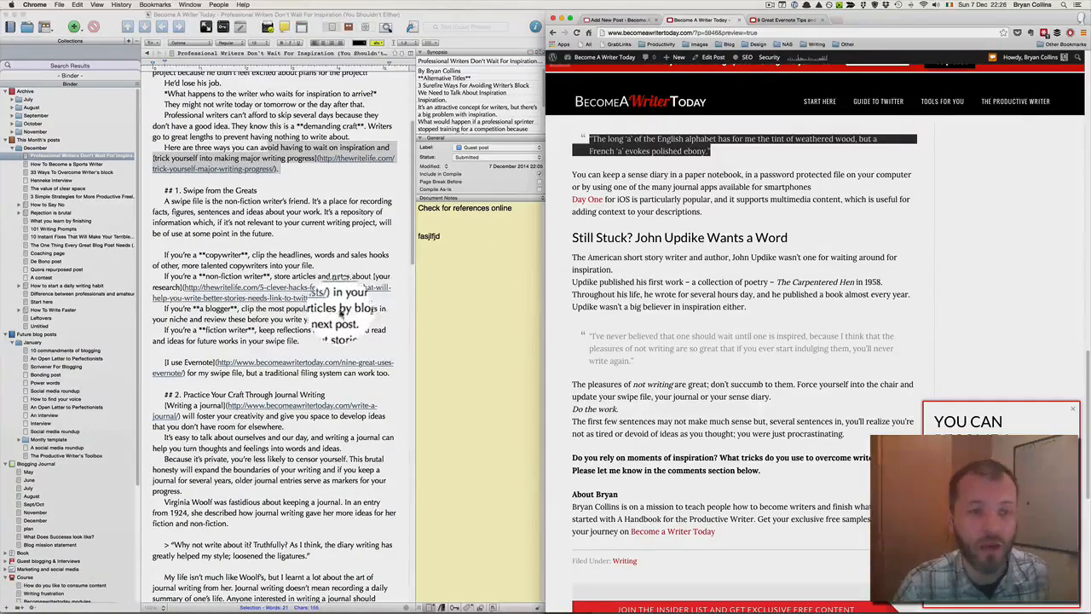